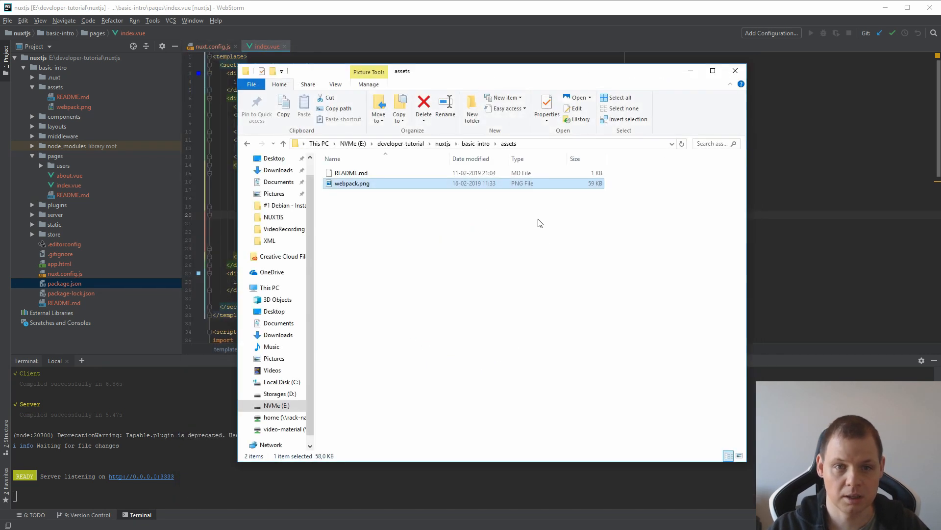
# Close the File Explorer window showing the assets folder with webpack.png.
pyautogui.click(735, 70)
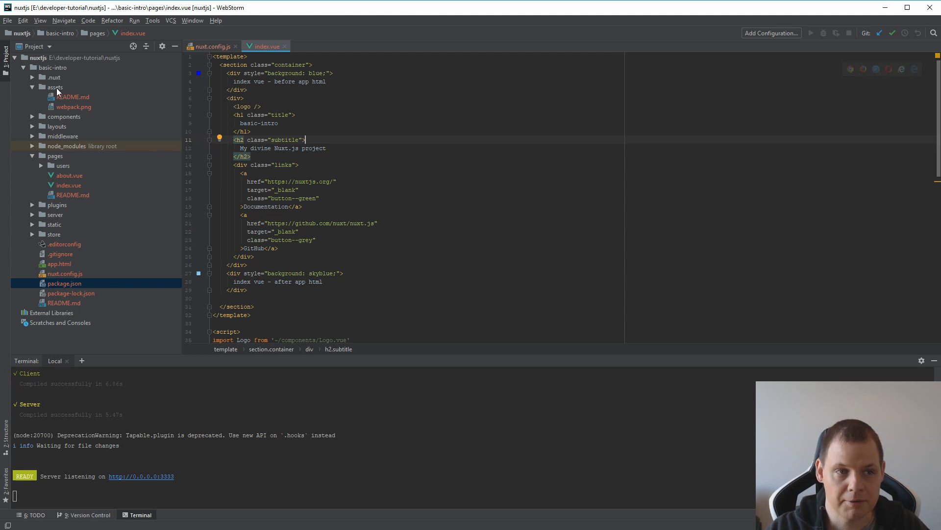
pyautogui.moveTo(68, 112)
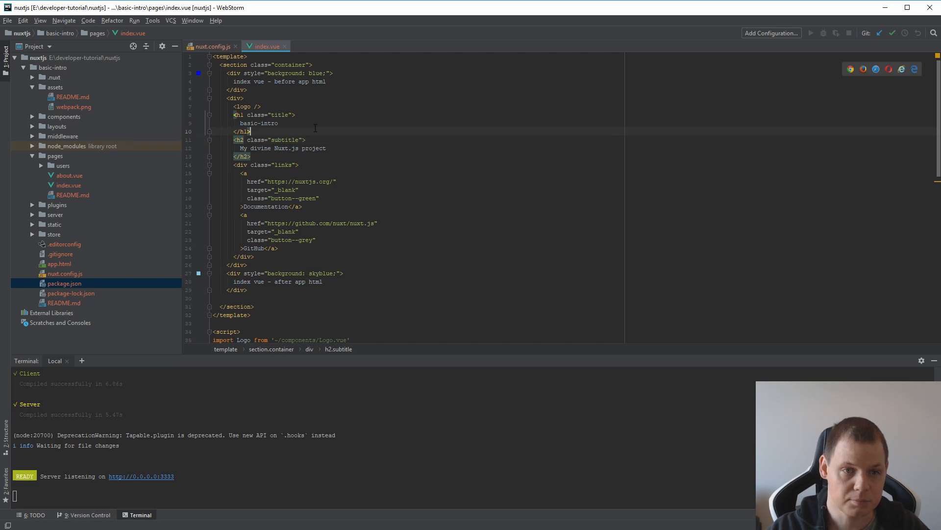
# Insert <img src="~/assets/webpack.png" /> on a new line above <logo /> in index.vue.
pyautogui.press('enter')
pyautogui.write('<img src="')
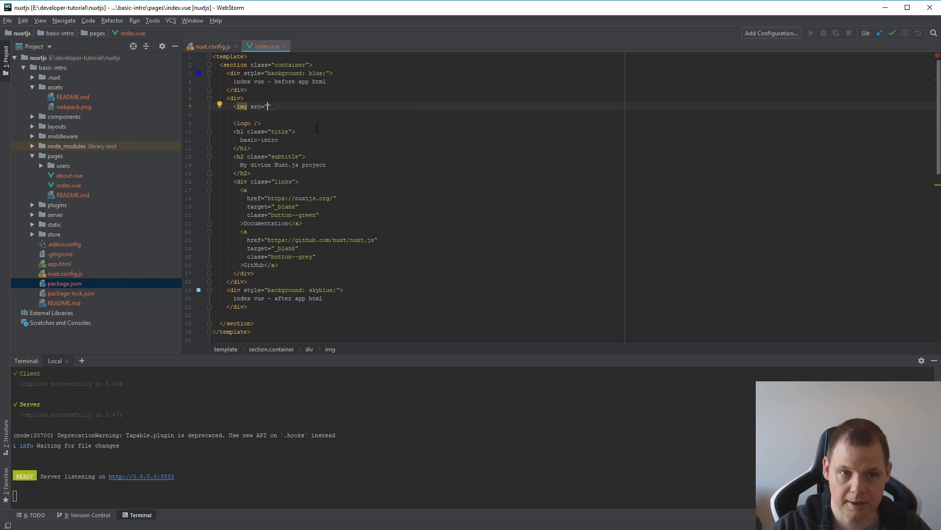
pyautogui.write('~/a')
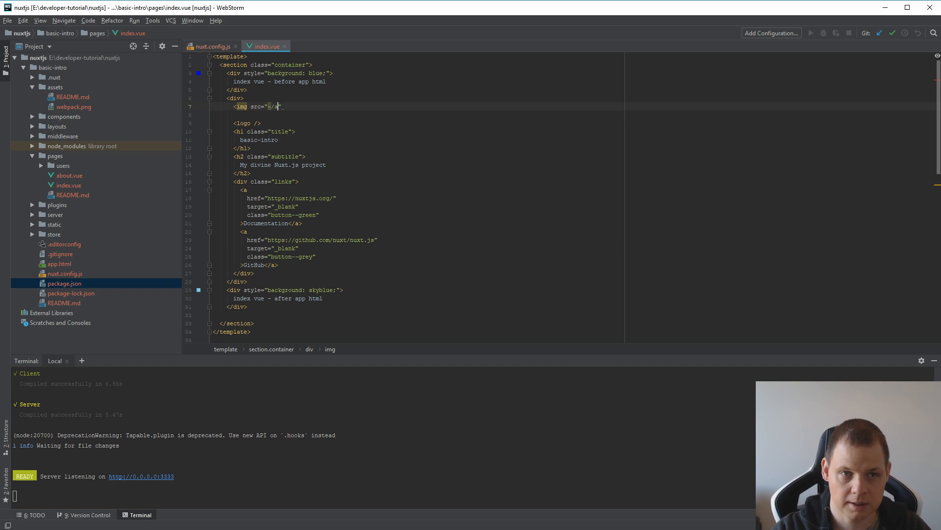
pyautogui.write('ssets/')
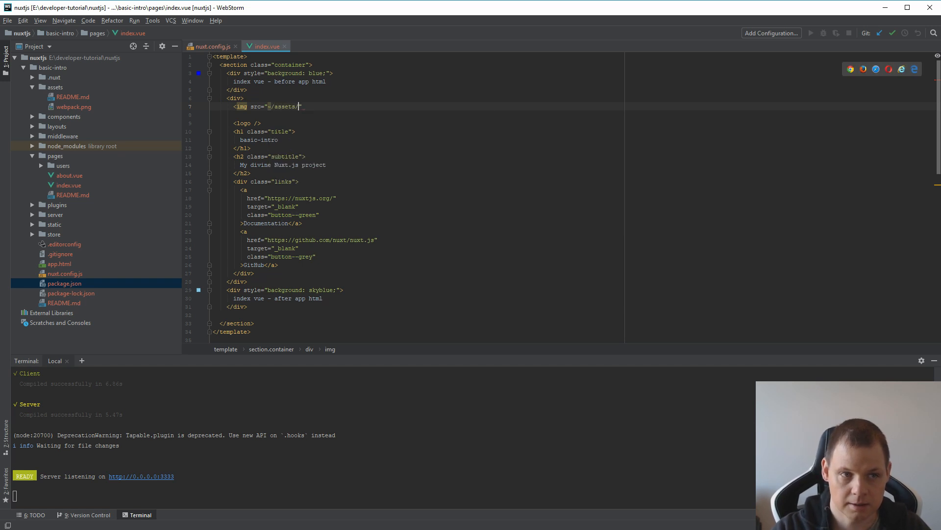
pyautogui.write('webpack.p')
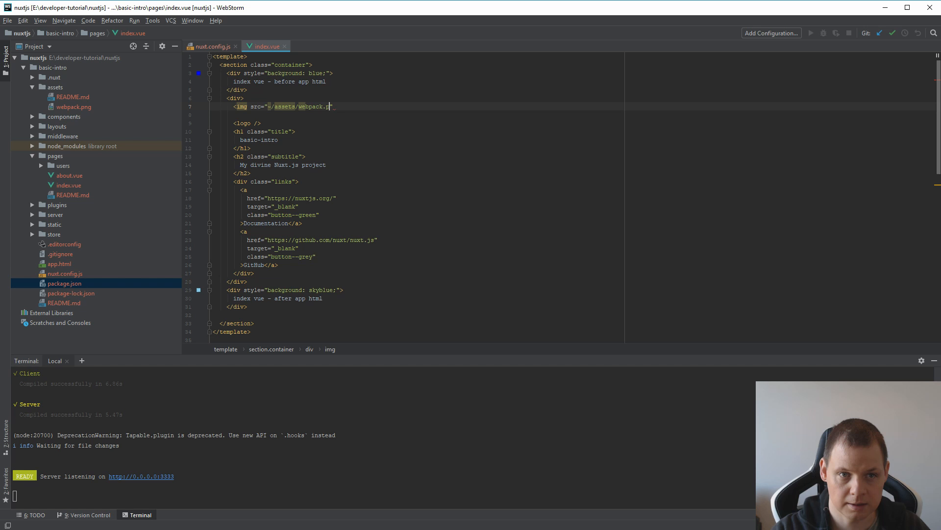
pyautogui.write('ng')
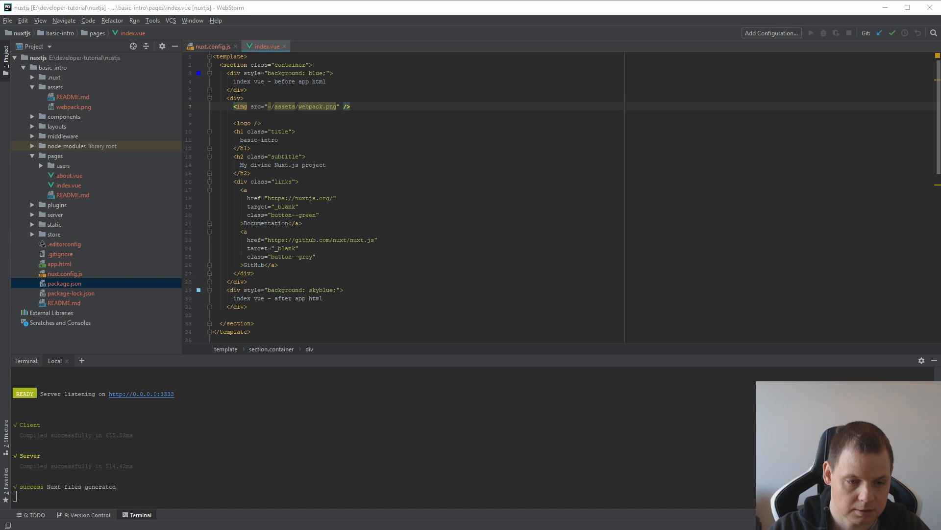
pyautogui.click(175, 11)
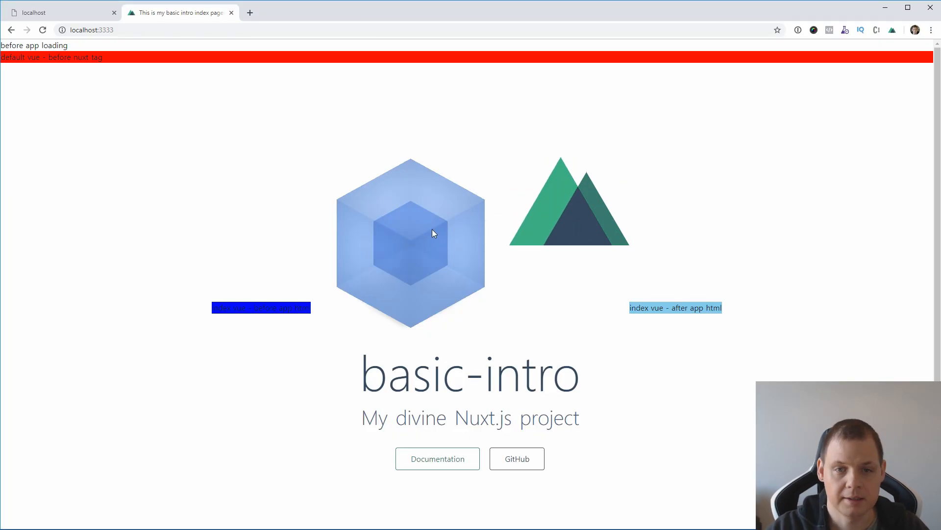
pyautogui.moveTo(606, 236)
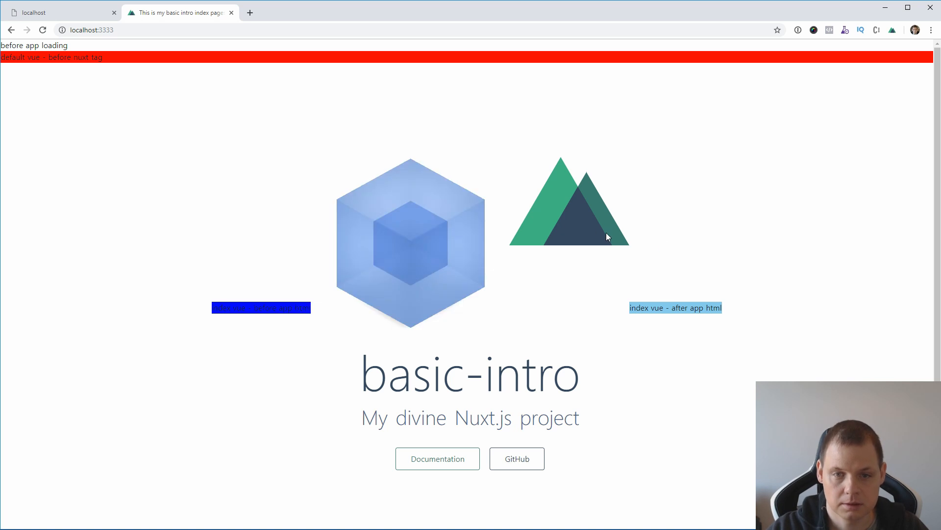
pyautogui.moveTo(670, 231)
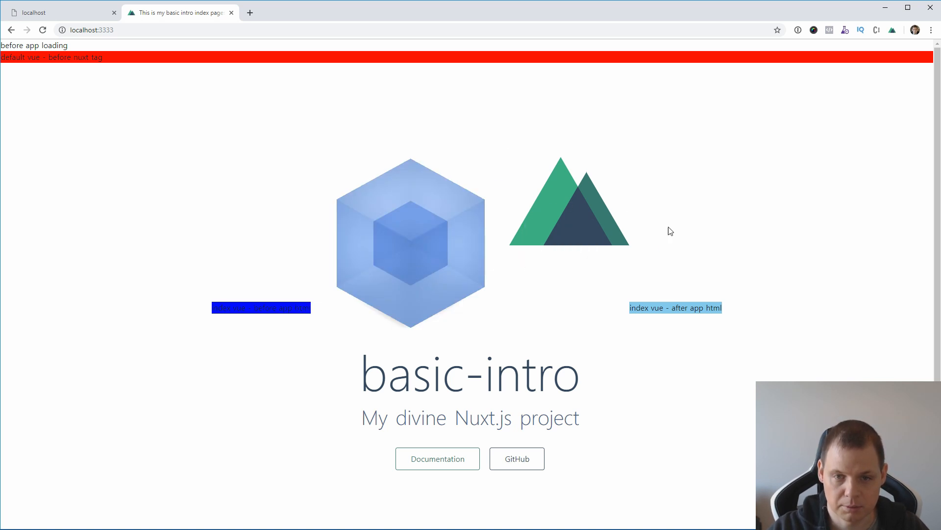
pyautogui.moveTo(606, 241)
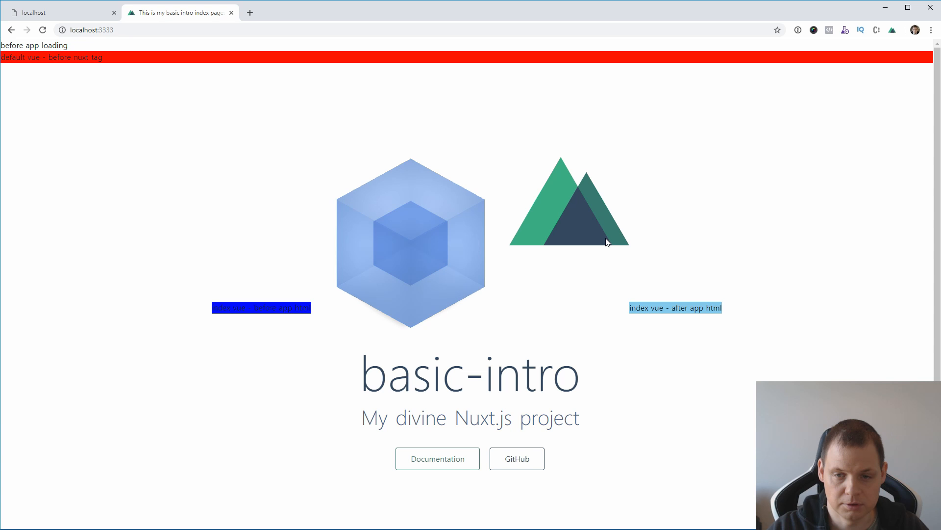
pyautogui.moveTo(449, 237)
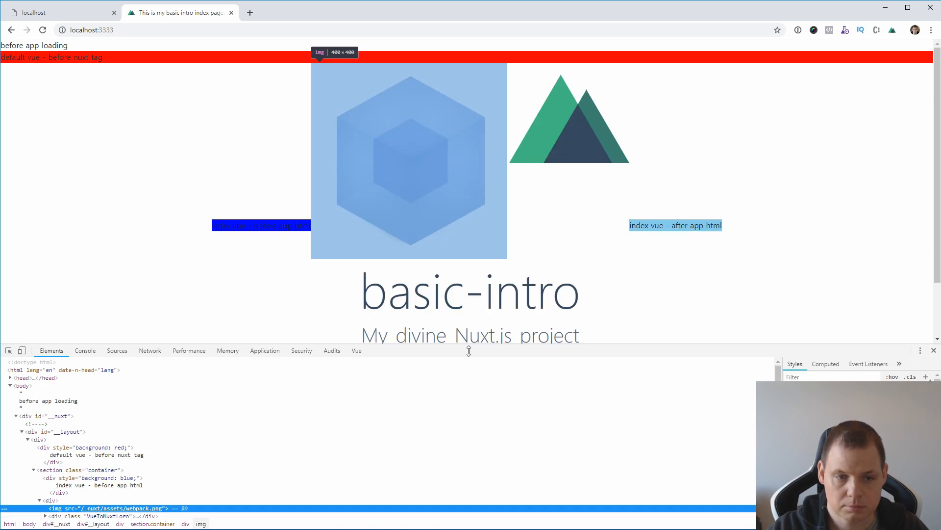
pyautogui.moveTo(101, 508)
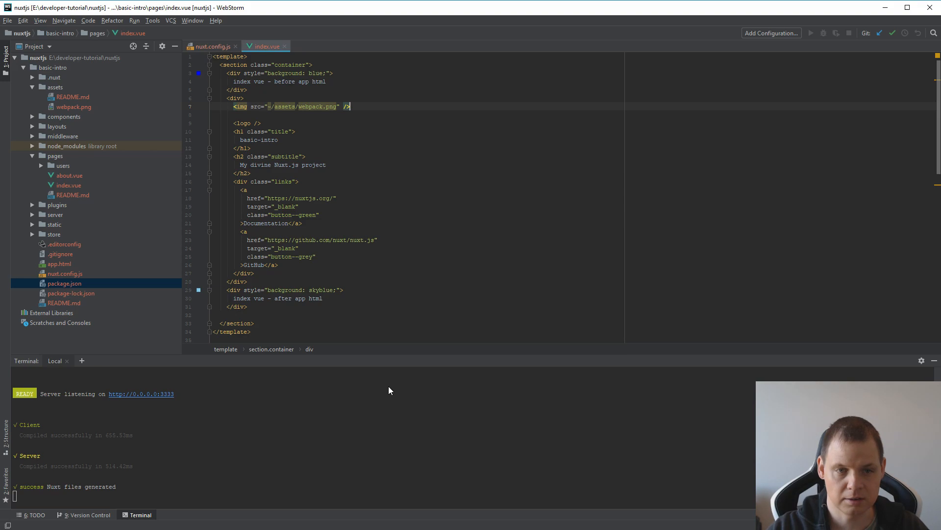
pyautogui.moveTo(306, 107)
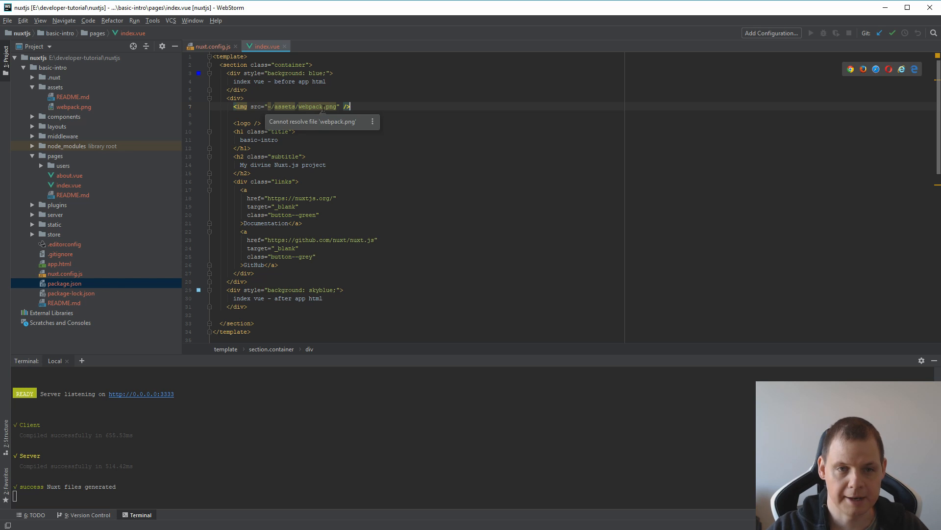
pyautogui.moveTo(403, 435)
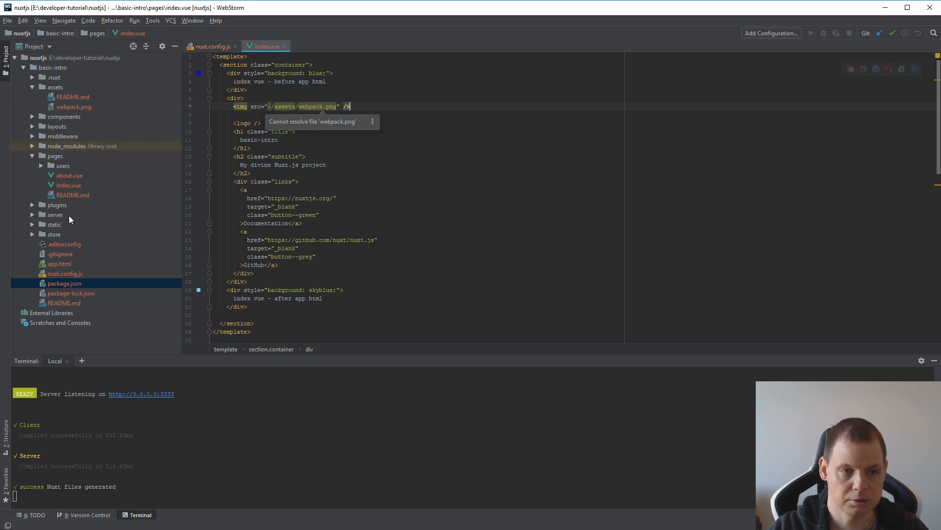
# Copy webpack.png from the assets folder into the static folder.
pyautogui.click(54, 224)
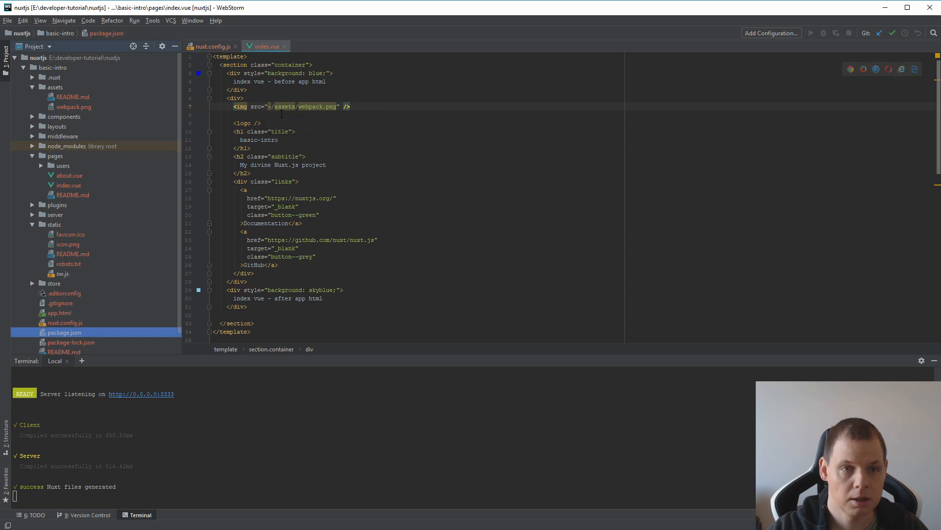
pyautogui.rightClick(73, 107)
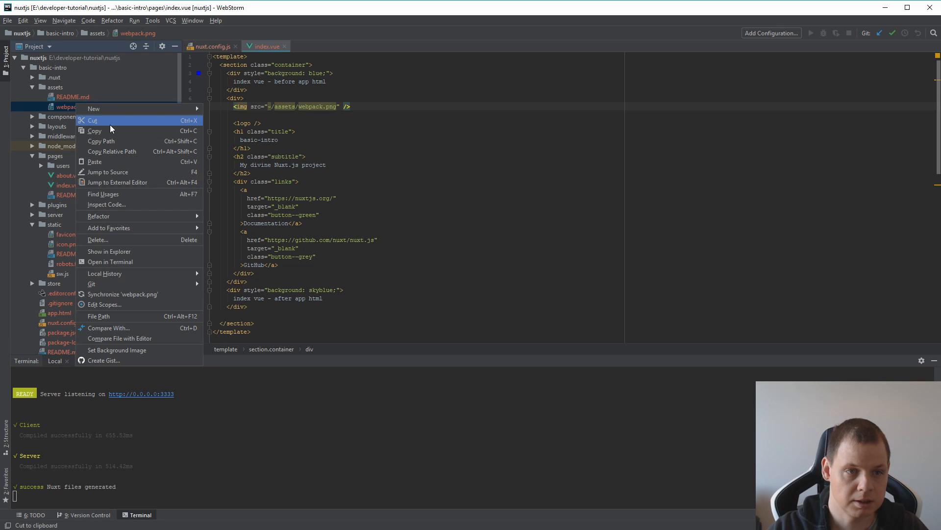
pyautogui.rightClick(54, 224)
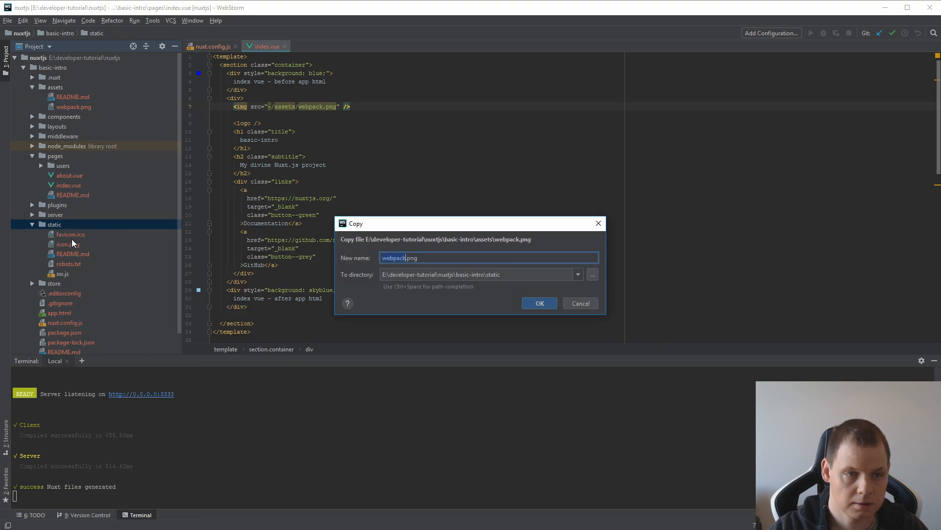
pyautogui.click(538, 303)
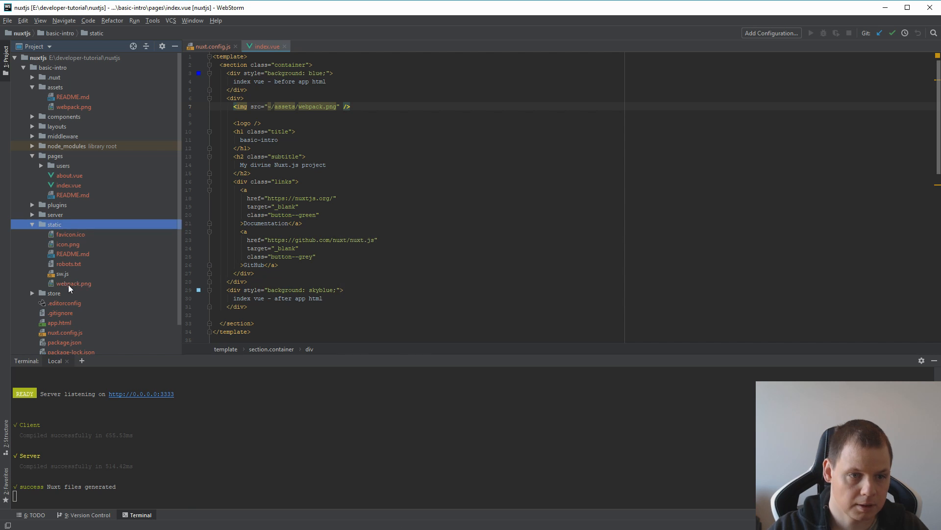
# Rename the copied image in static to webpack-static.png.
pyautogui.rightClick(73, 283)
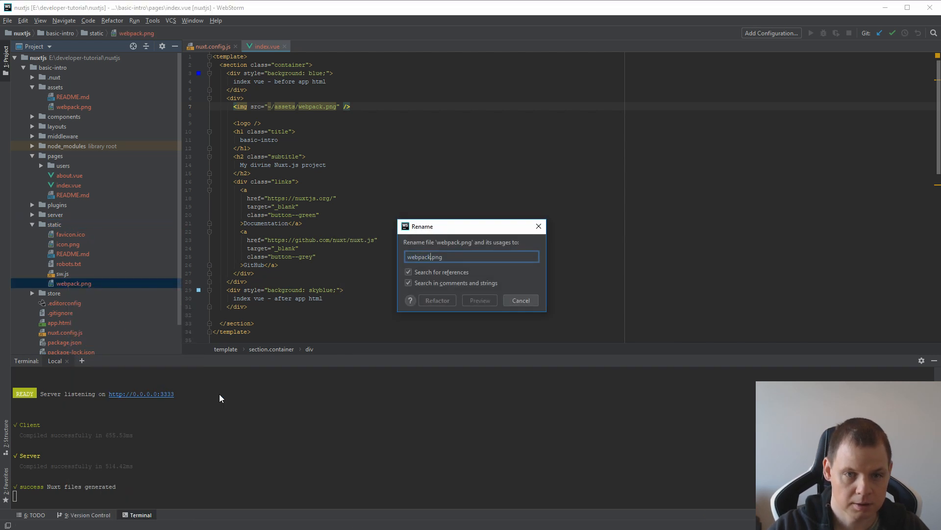
pyautogui.click(437, 300)
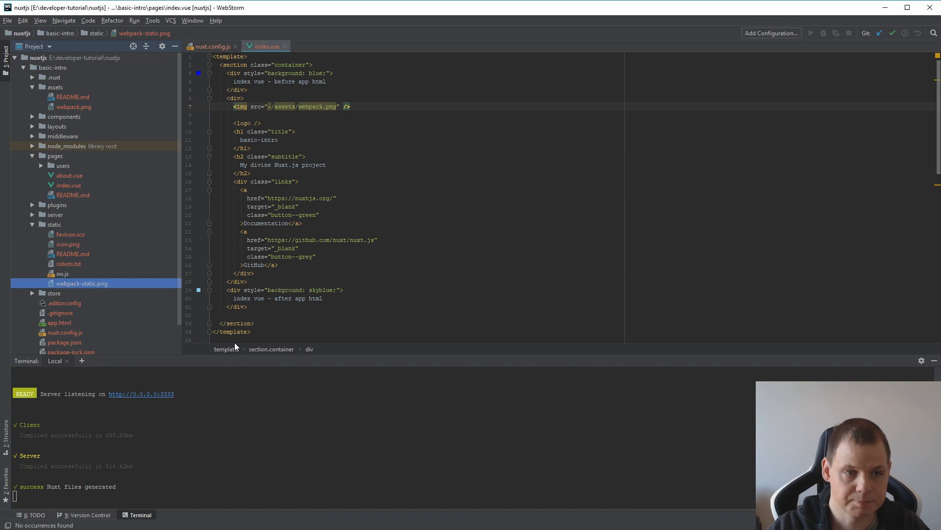
pyautogui.click(350, 107)
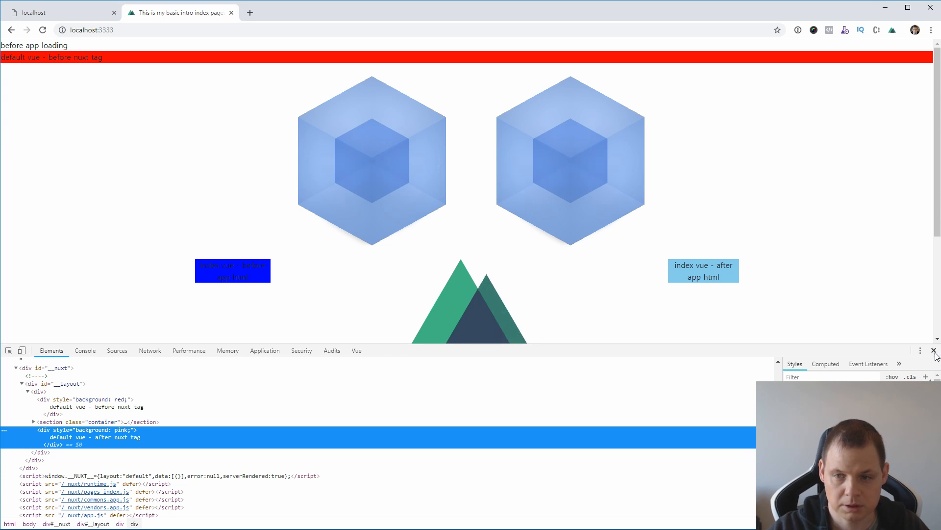
# Inspect the right logo in DevTools and compare its /webpack-static.png src with the assets-loaded image.
pyautogui.rightClick(570, 153)
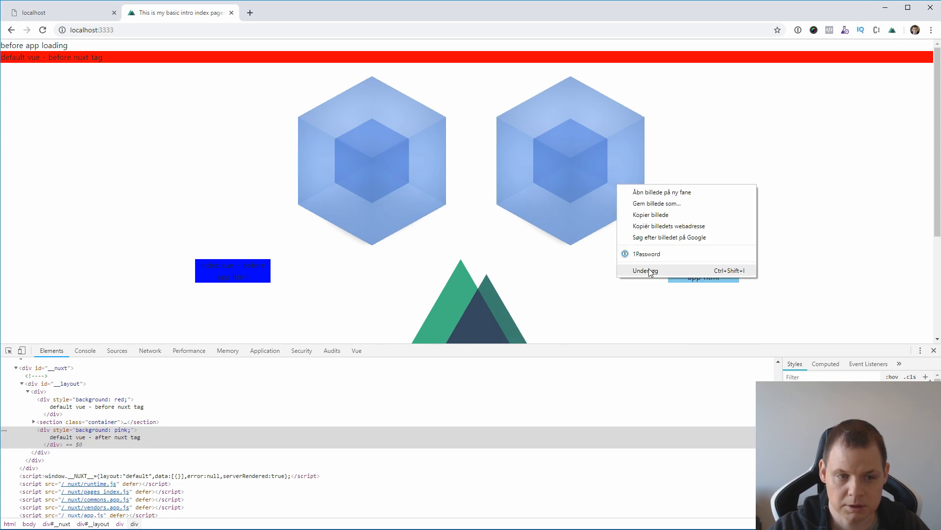
pyautogui.click(646, 270)
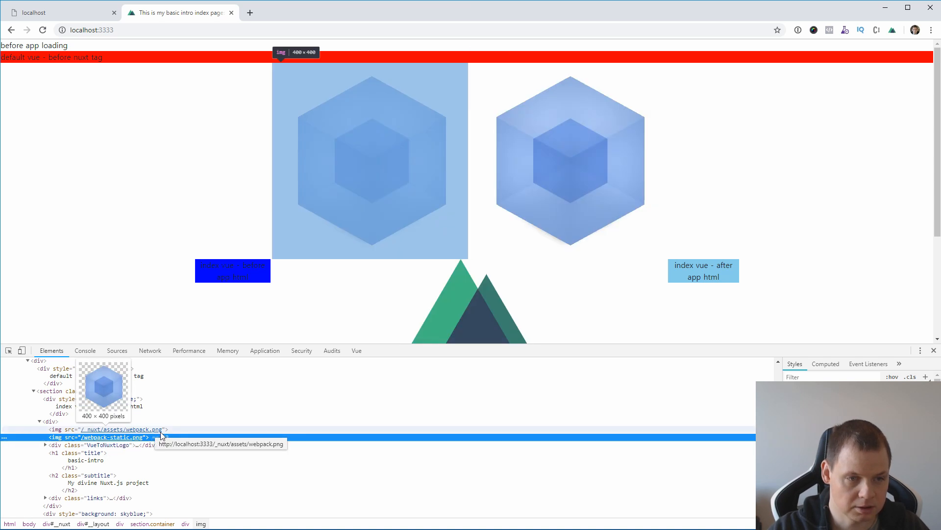
pyautogui.click(120, 428)
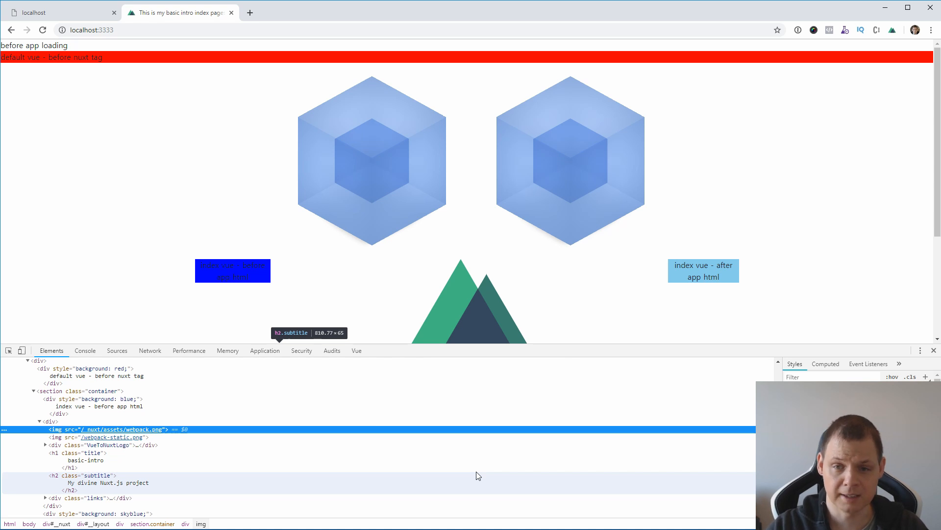
pyautogui.moveTo(477, 474)
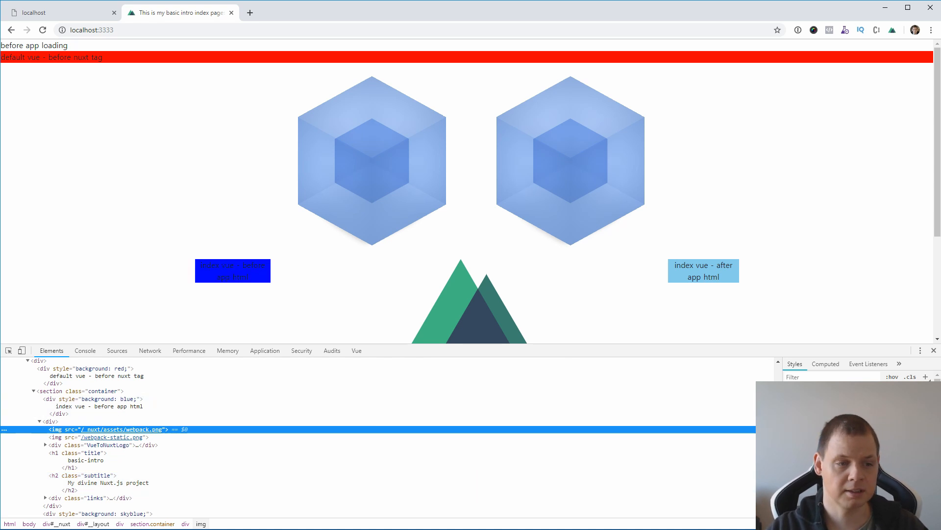